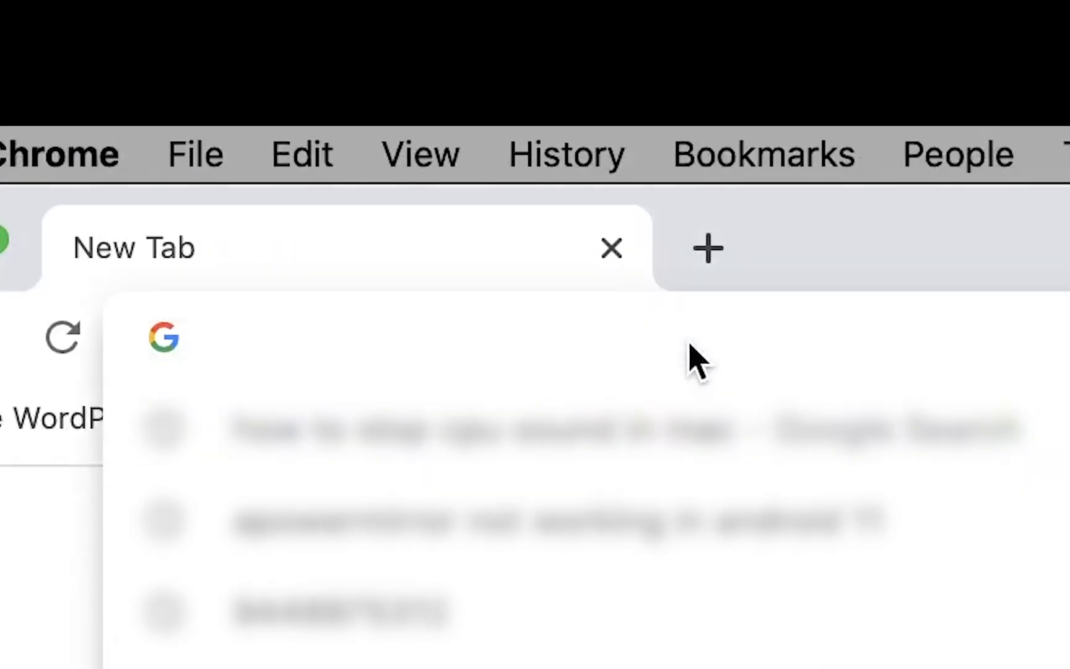
Load snapdrop.net in Chrome so the Mac and phone see each other as peers
text(snapdrop.net)
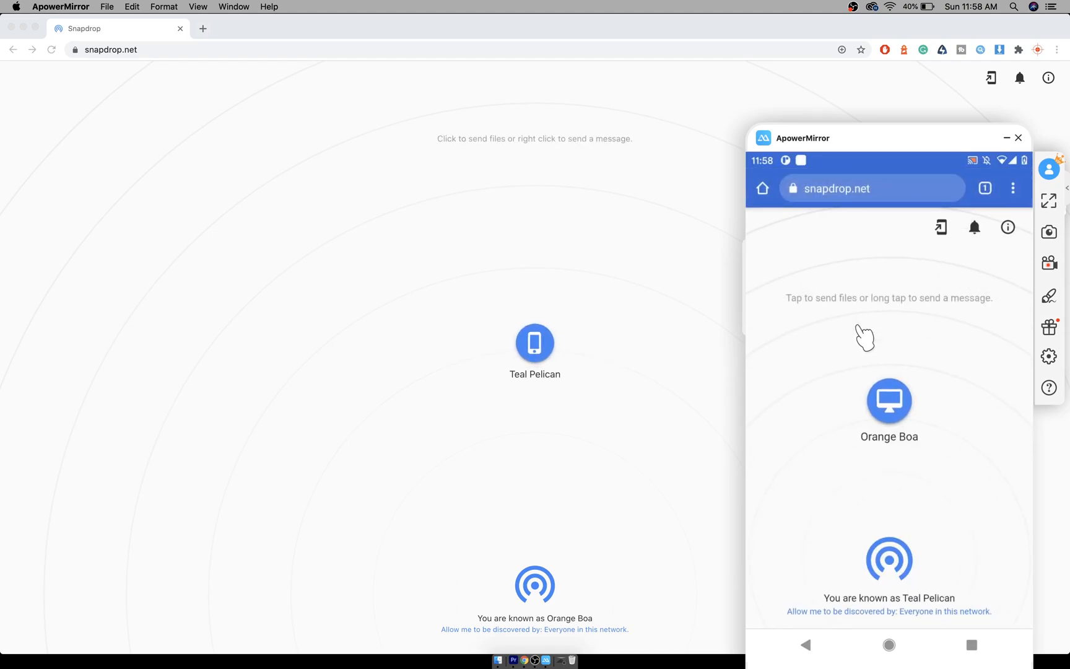
mouse_move(402, 233)
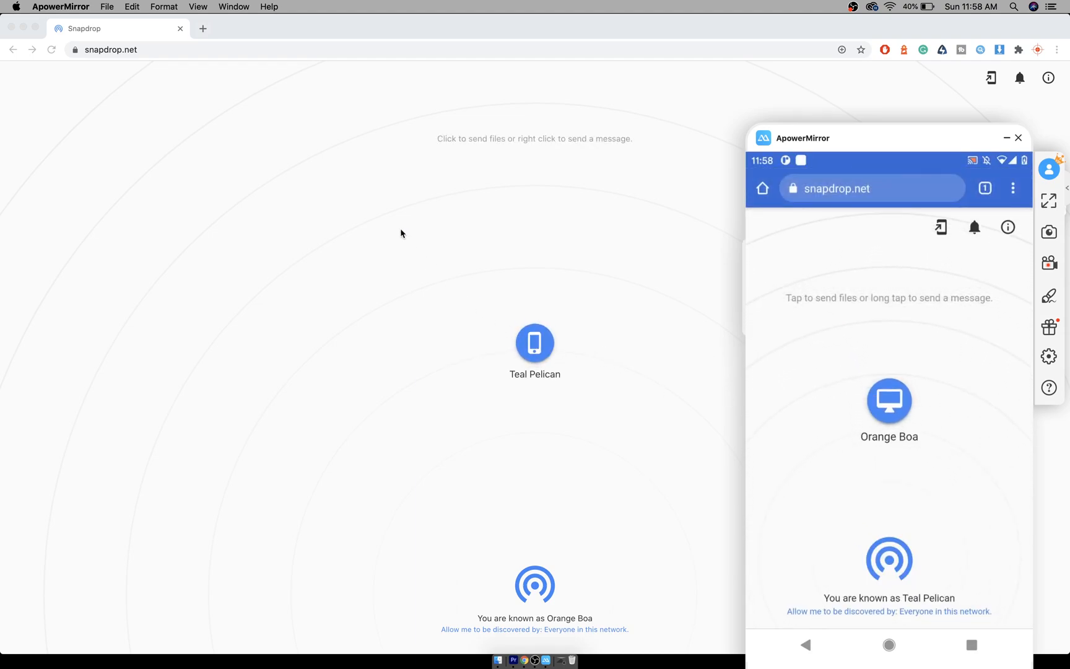
Send car zoomout.mp4 from the Mac to the nearby device Teal Pelican
click(1018, 137)
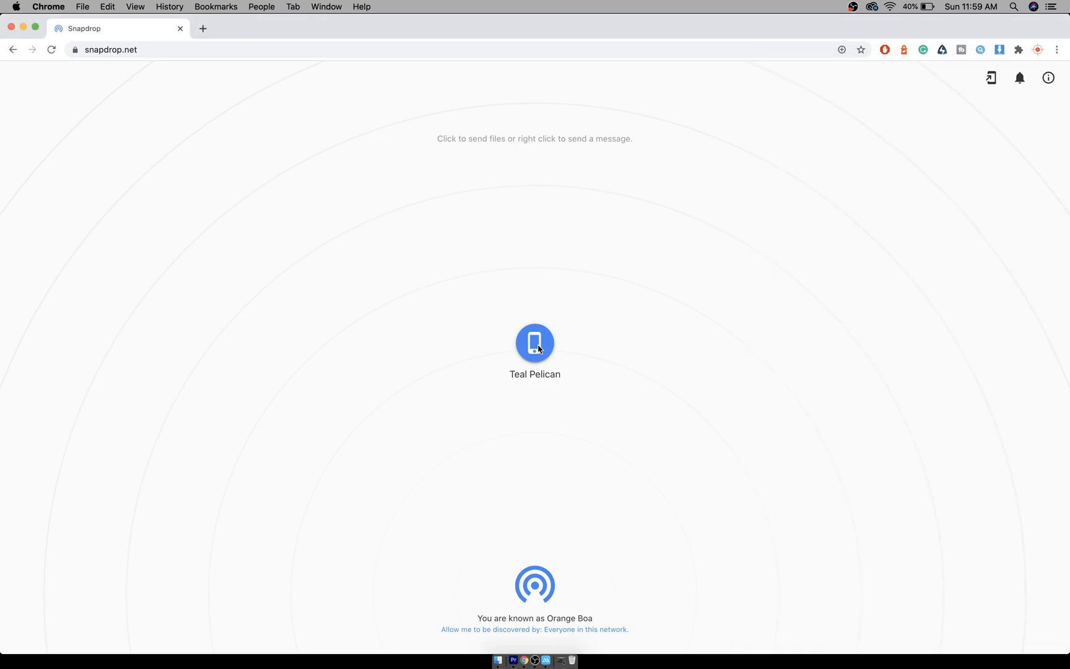
click(535, 343)
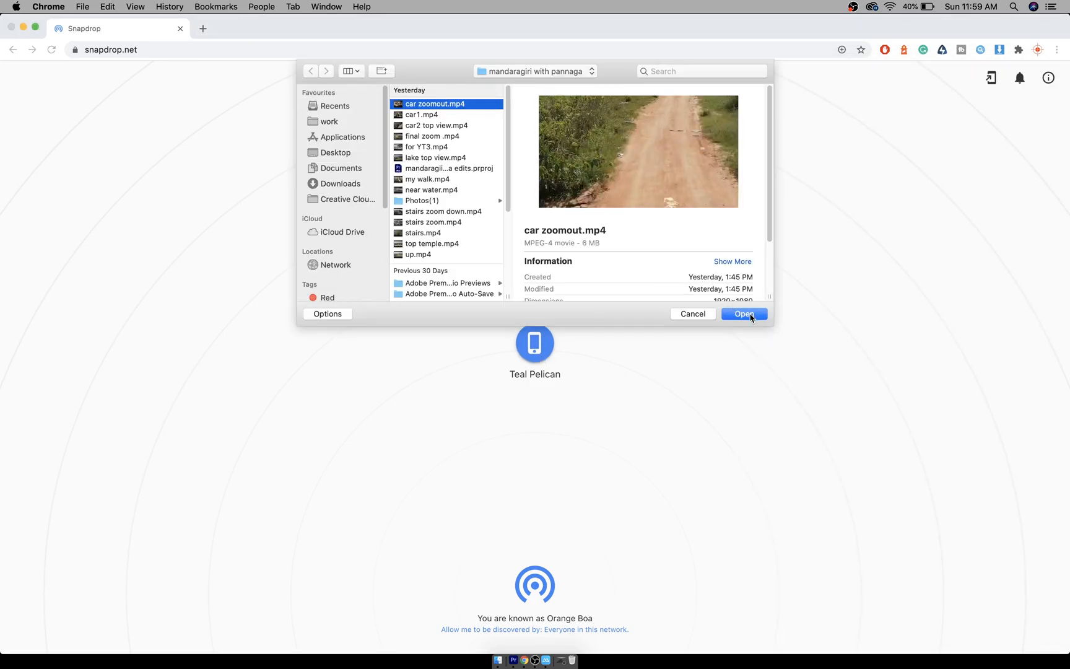
click(743, 313)
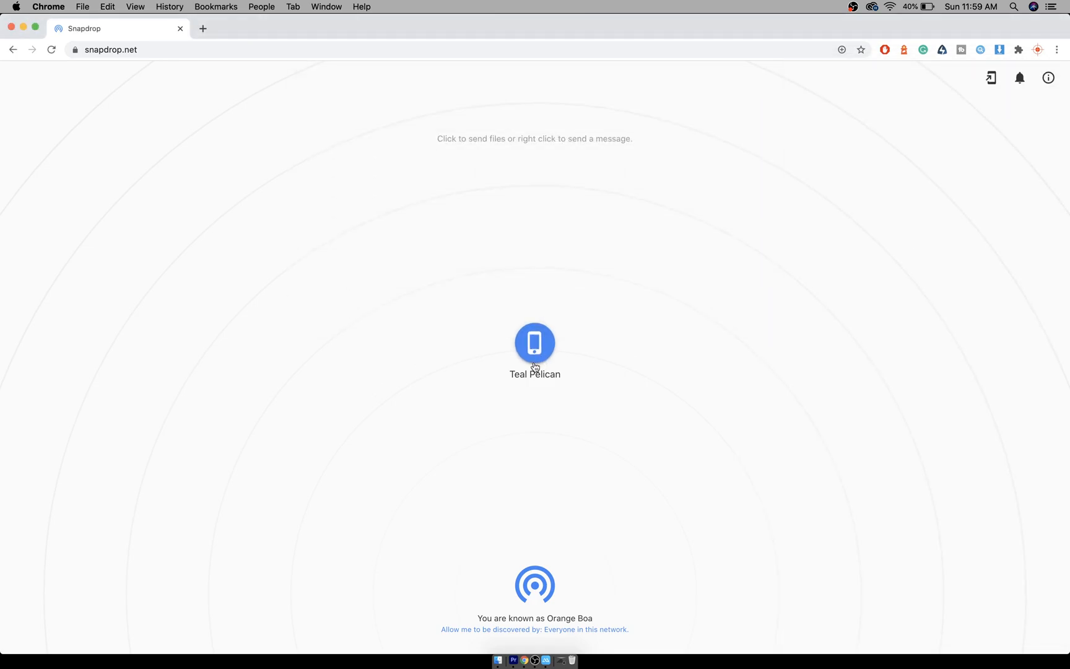
click(535, 343)
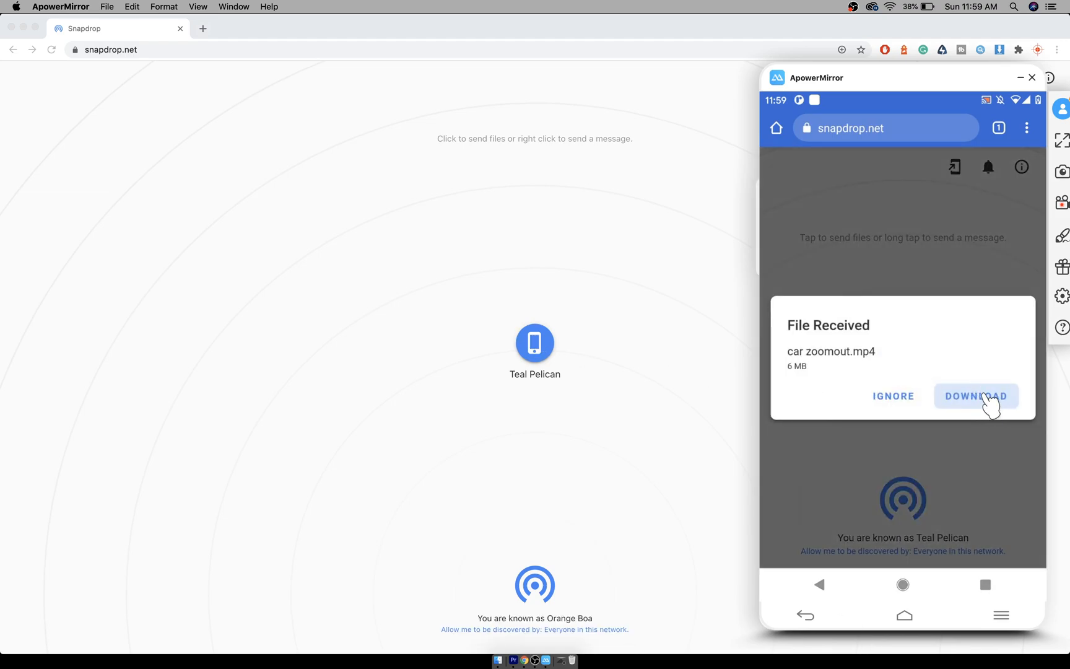
Accept the File Received prompt on the phone to download car zoomout.mp4
click(976, 397)
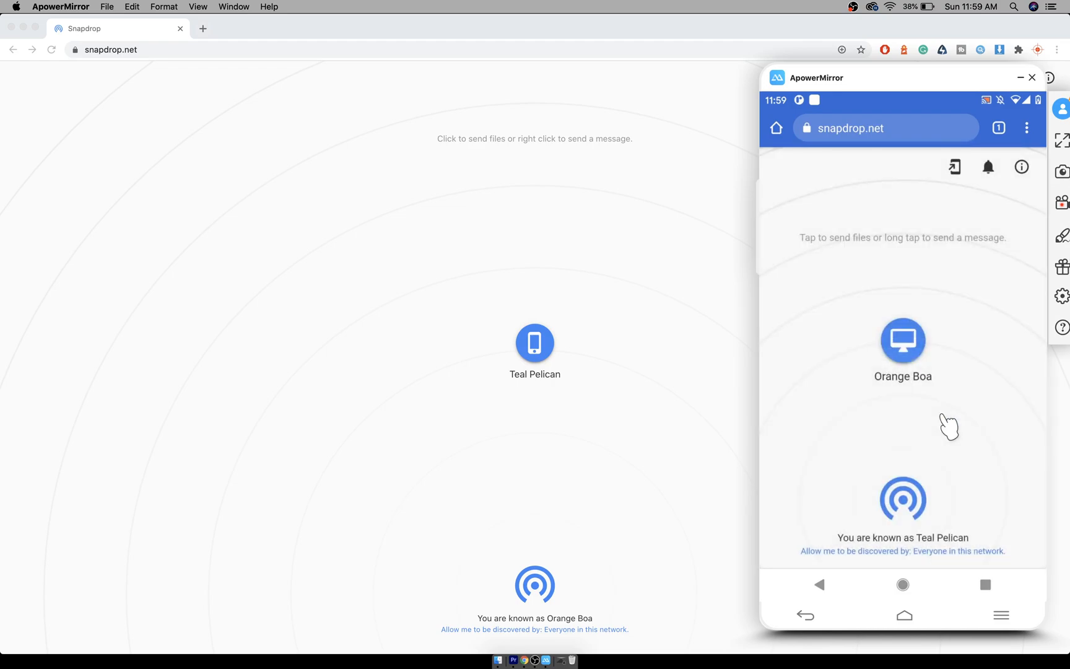